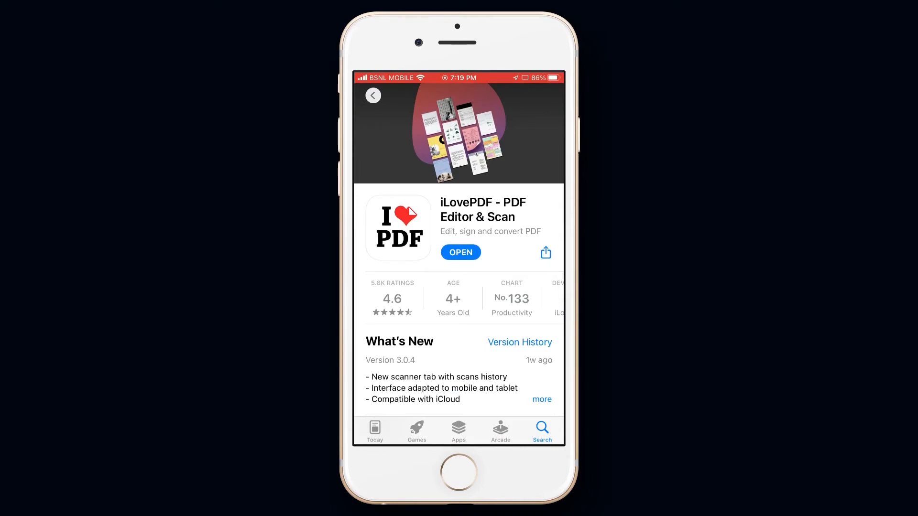
- Launch the installed iLovePDF app from its App Store page
click(460, 252)
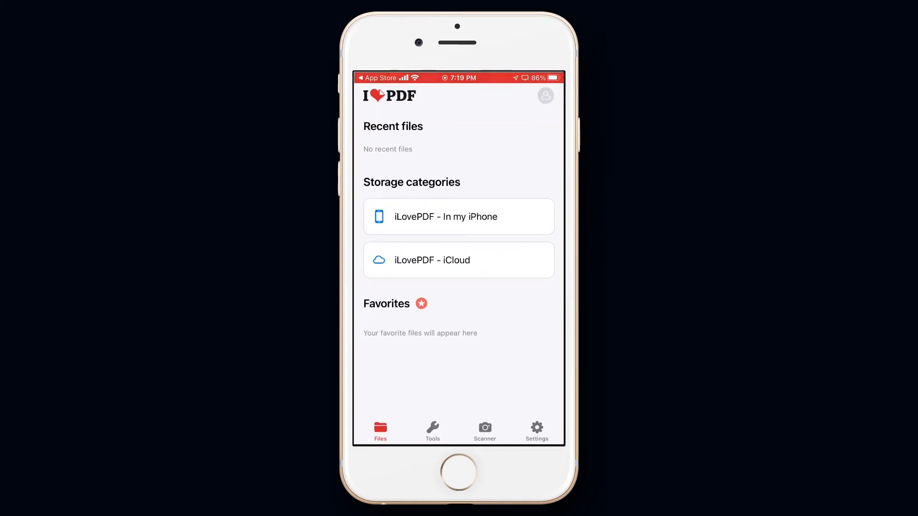
- Select iLovePDF_welcome.pdf as the file for the Compress PDF tool
click(433, 431)
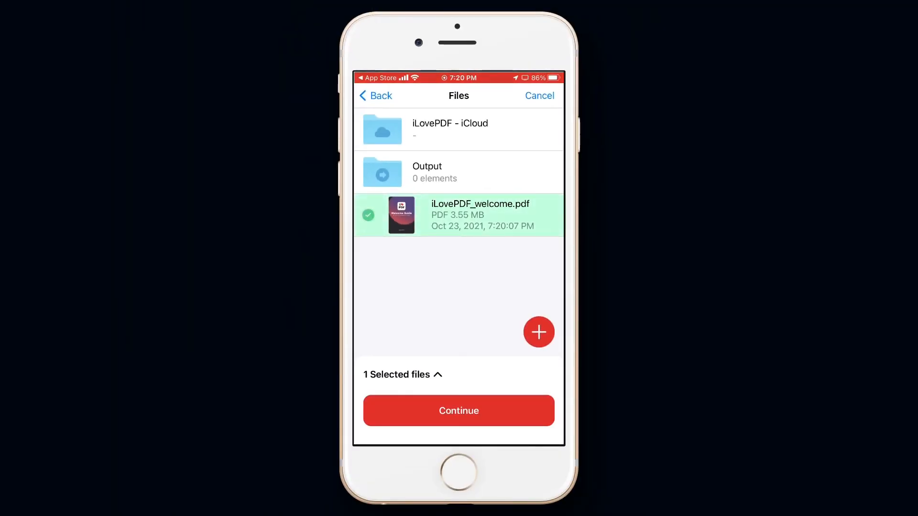
- Compress the selected PDF with Extreme compression, reaching a 92.84% reduction
click(458, 410)
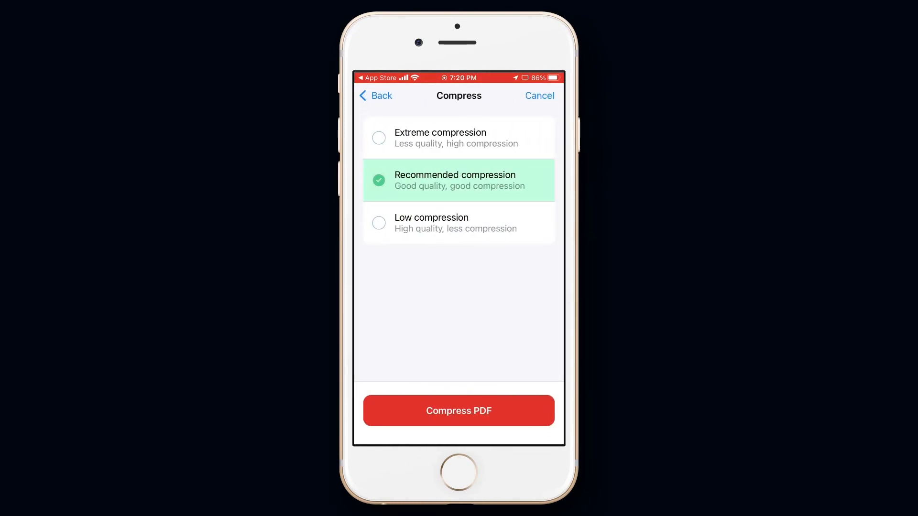
click(459, 138)
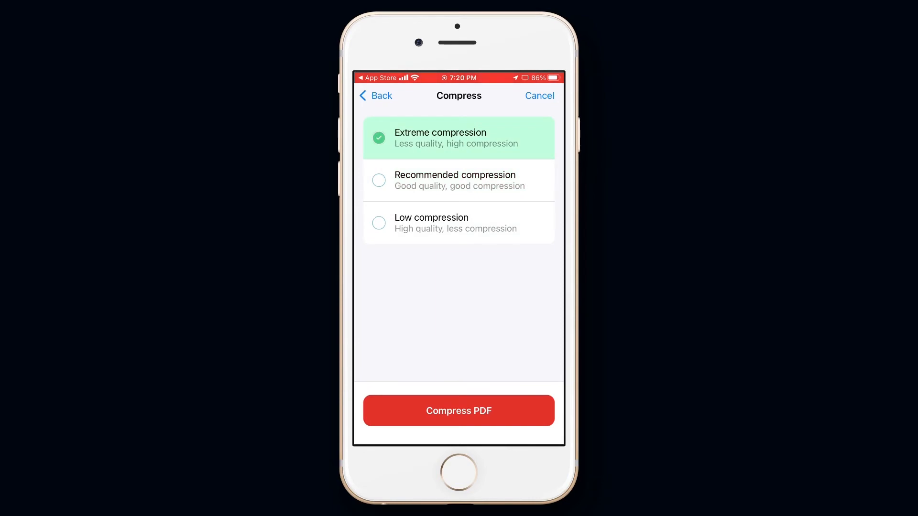
click(458, 410)
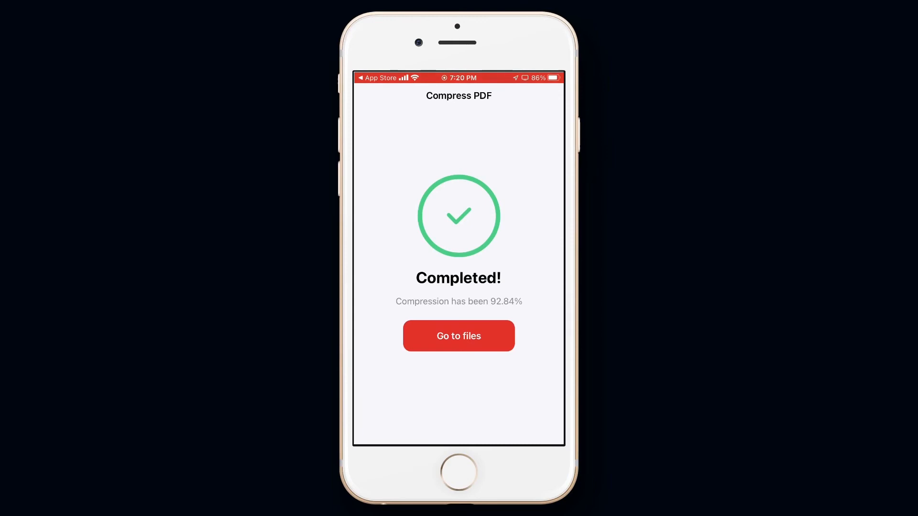
- Show the 260.15 KB compressed PDF in the Output folder with its share sheet
click(458, 335)
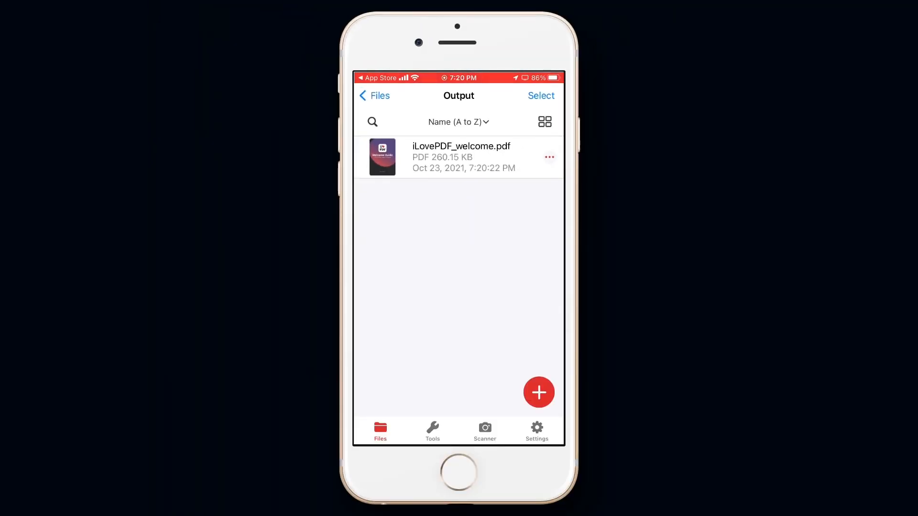
click(549, 157)
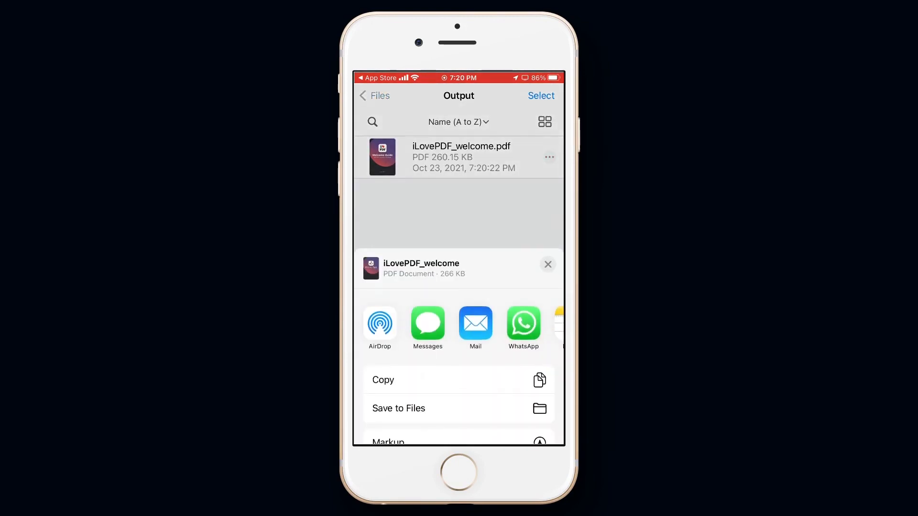
- Save the compressed PDF to the Inbox folder on iCloud Drive via Save to Files
click(398, 409)
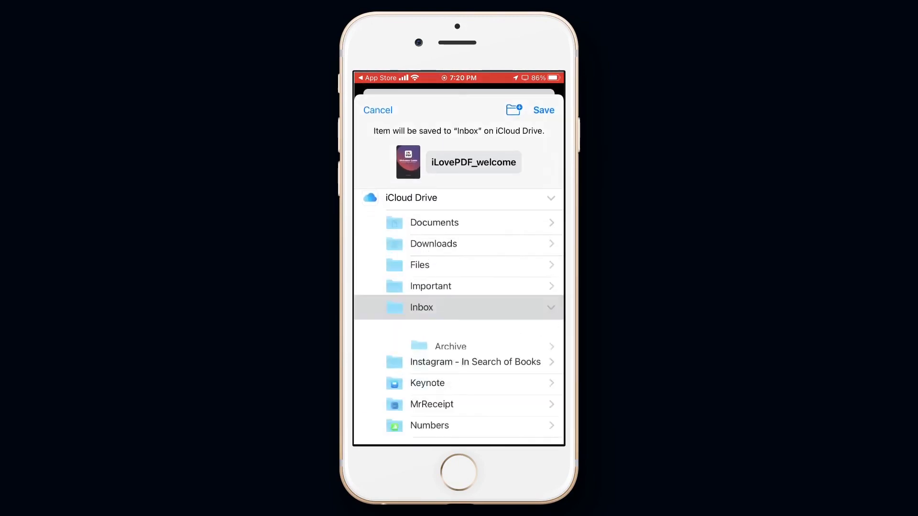
click(543, 110)
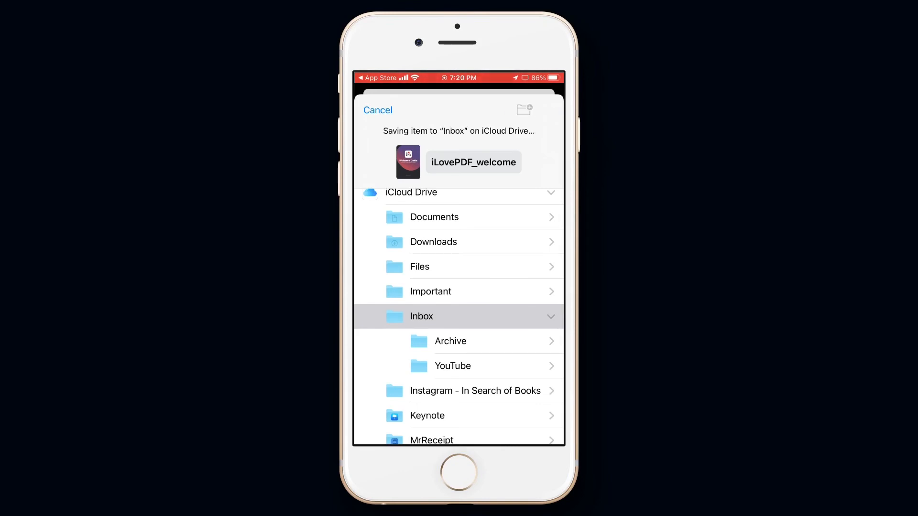